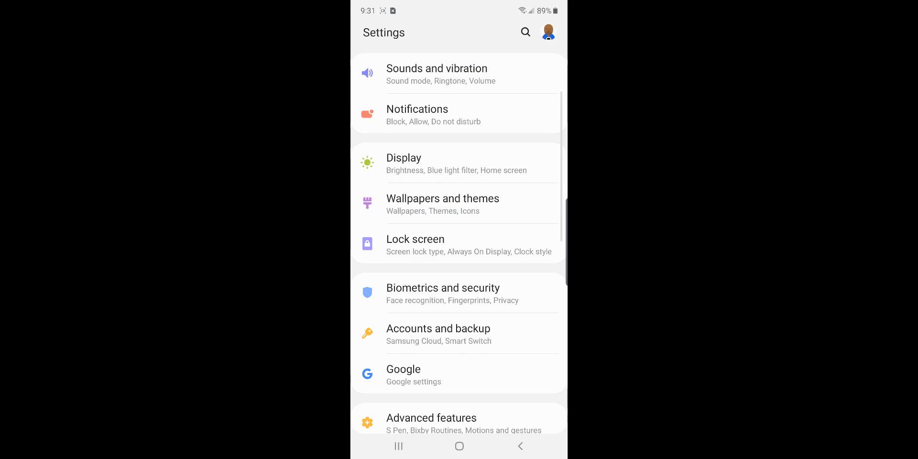
- View Display > Screen mode and its advanced RGB white balance sliders, then go back
{"action": "left_click", "coordinate": [404, 157]}
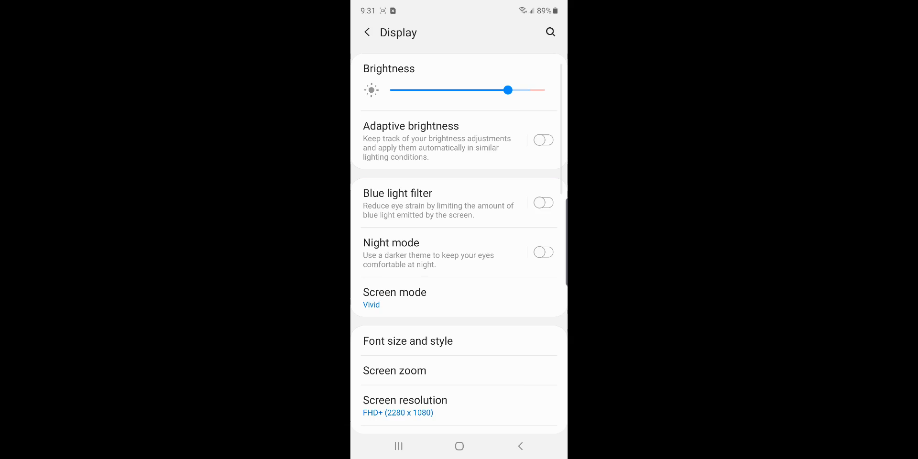
{"action": "left_click", "coordinate": [393, 292]}
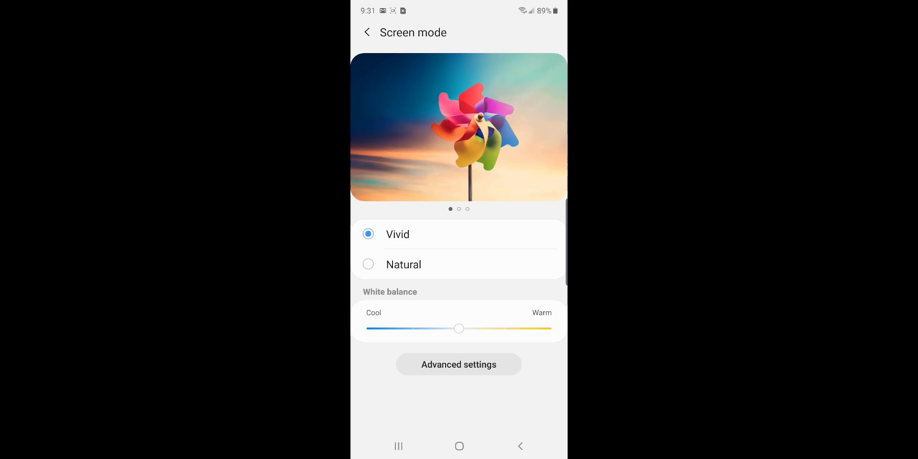
{"action": "left_click", "coordinate": [459, 364]}
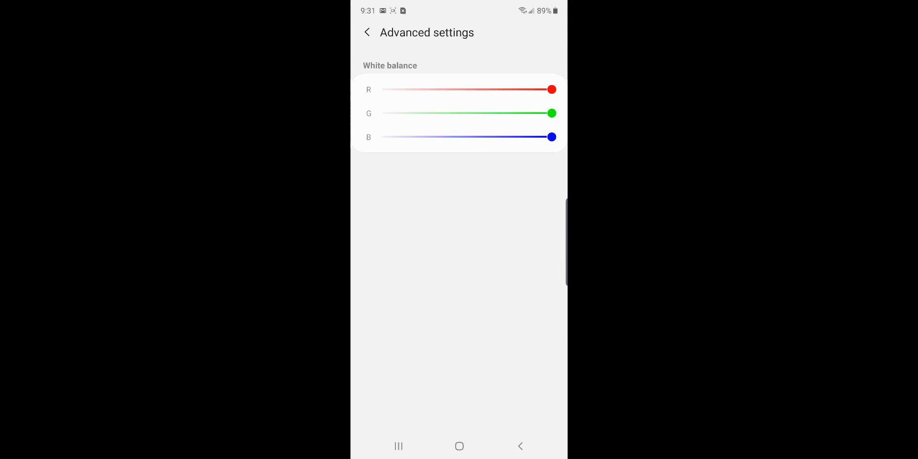
{"action": "left_click", "coordinate": [367, 32]}
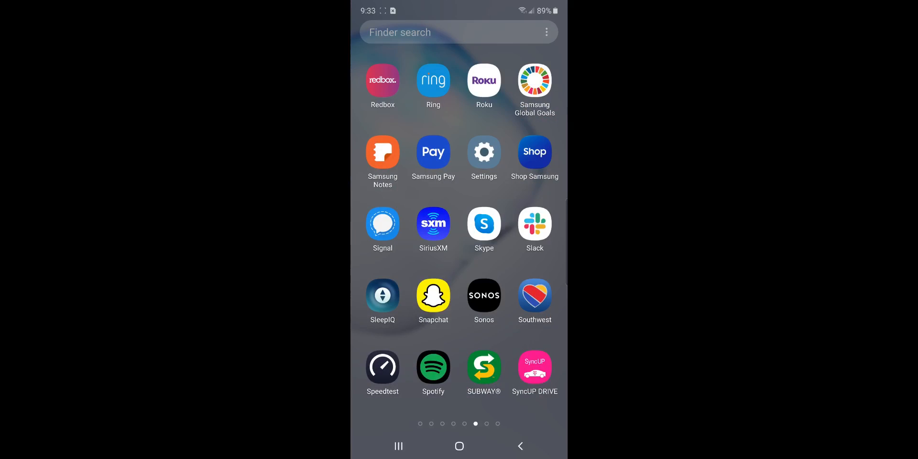
- Turn on 'Swipe down for notification panel' in Home screen settings
{"action": "left_click", "coordinate": [458, 446]}
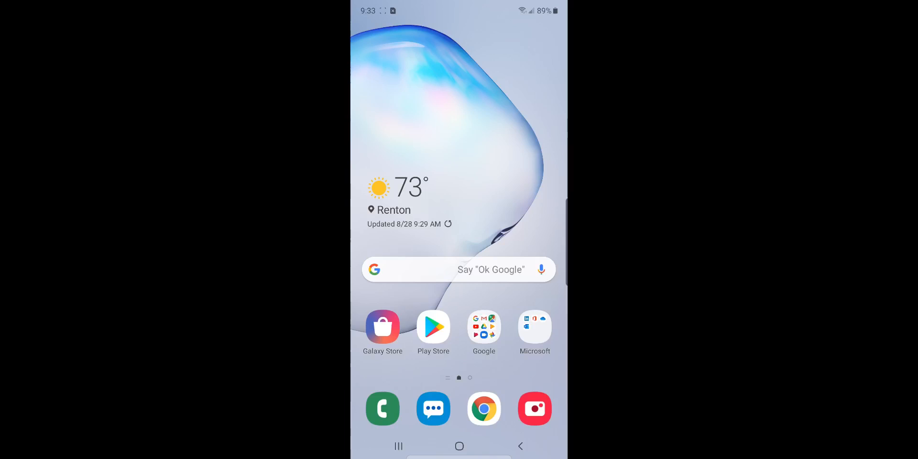
{"action": "scroll", "scroll_direction": "left", "scroll_amount": 3}
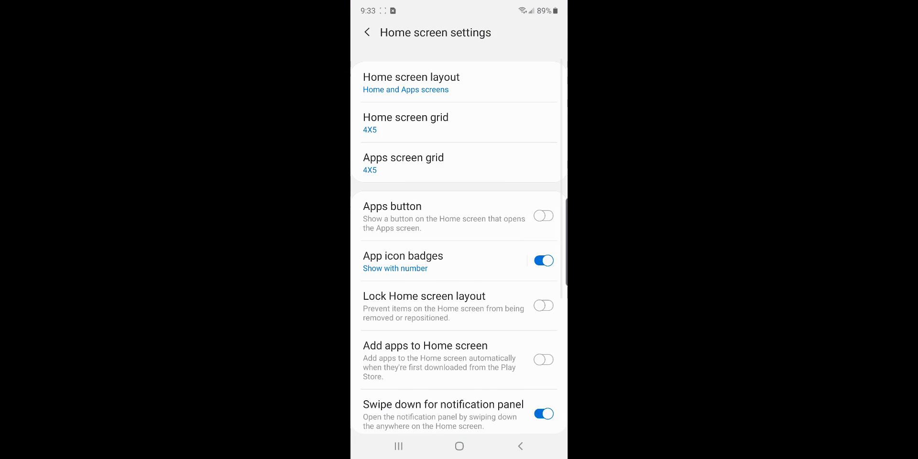
{"action": "scroll", "scroll_direction": "down", "scroll_amount": 3}
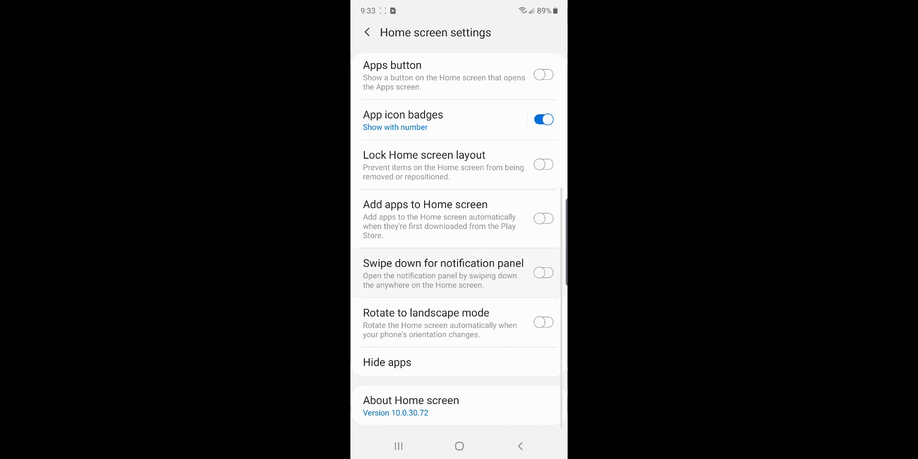
{"action": "left_click", "coordinate": [542, 272]}
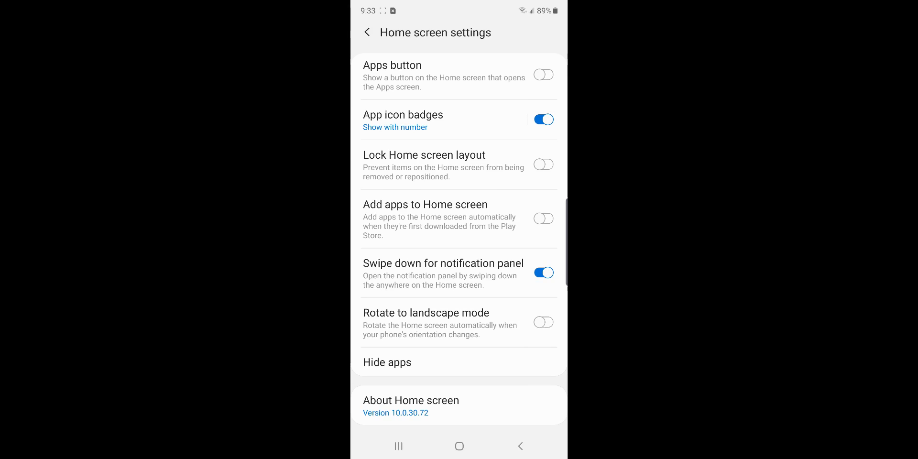
{"action": "scroll", "scroll_direction": "down", "scroll_amount": 3}
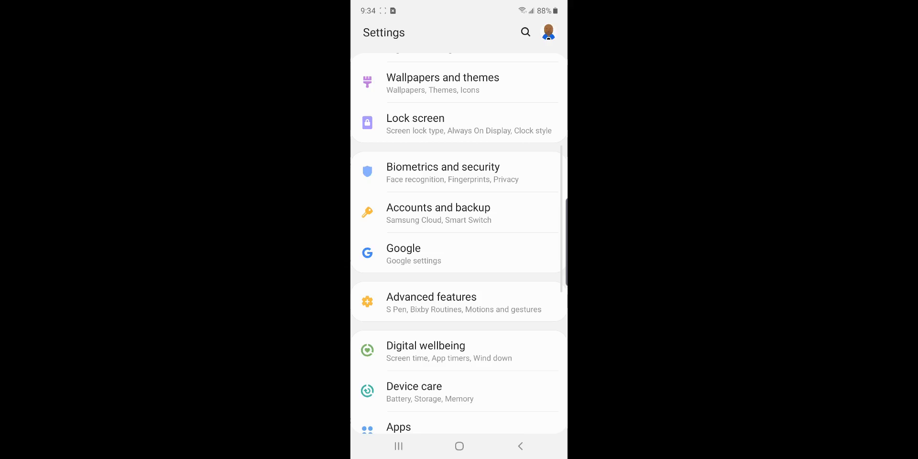
- Switch off the Reduce animations toggle under Advanced features
{"action": "left_click", "coordinate": [430, 302]}
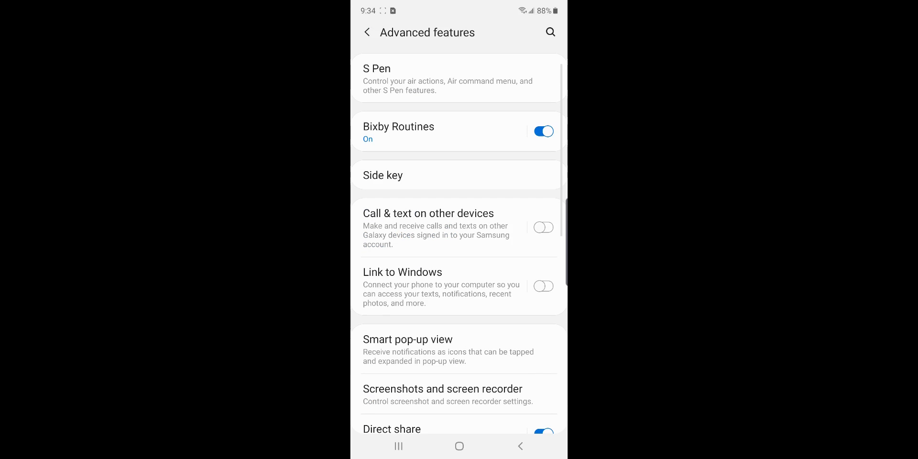
{"action": "scroll", "scroll_direction": "down", "scroll_amount": 3}
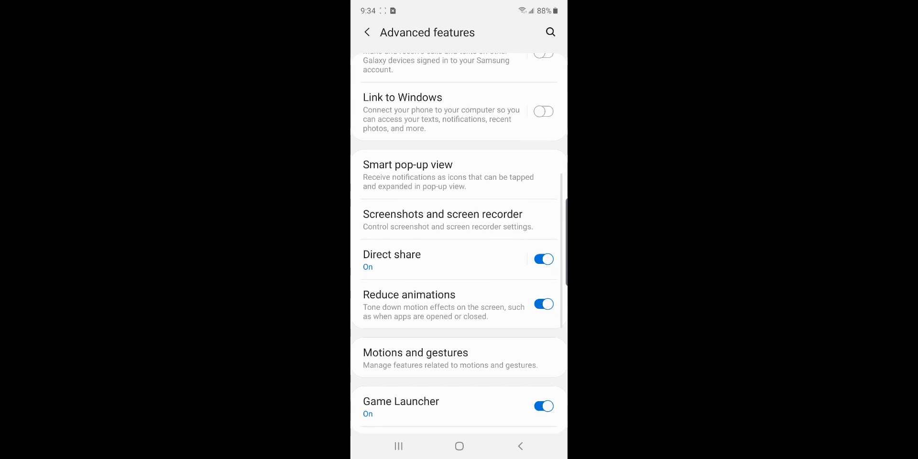
{"action": "left_click", "coordinate": [543, 303]}
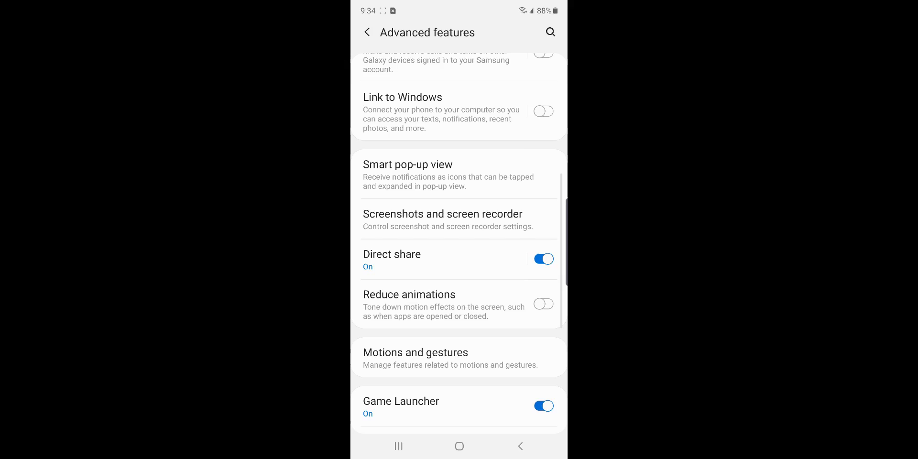
{"action": "left_click", "coordinate": [459, 446]}
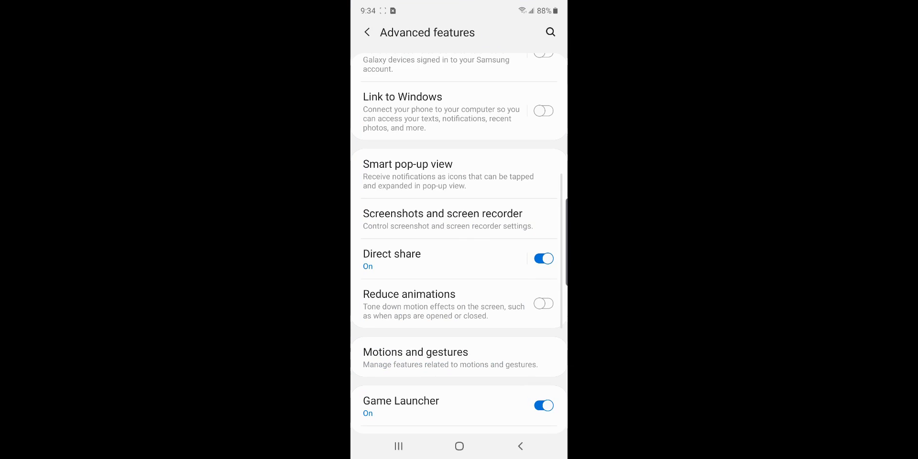
{"action": "scroll", "scroll_direction": "down", "scroll_amount": 3}
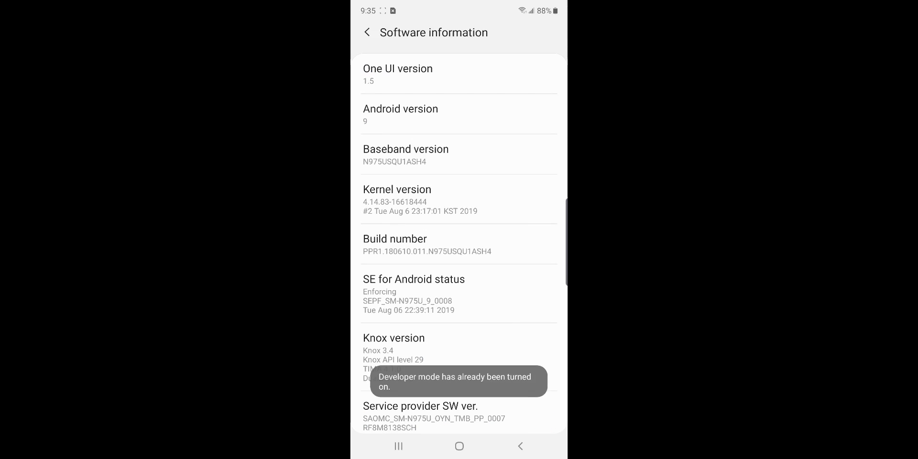
- Confirm developer mode via Build number and check that all three animation scales are .5x
{"action": "left_click", "coordinate": [458, 244]}
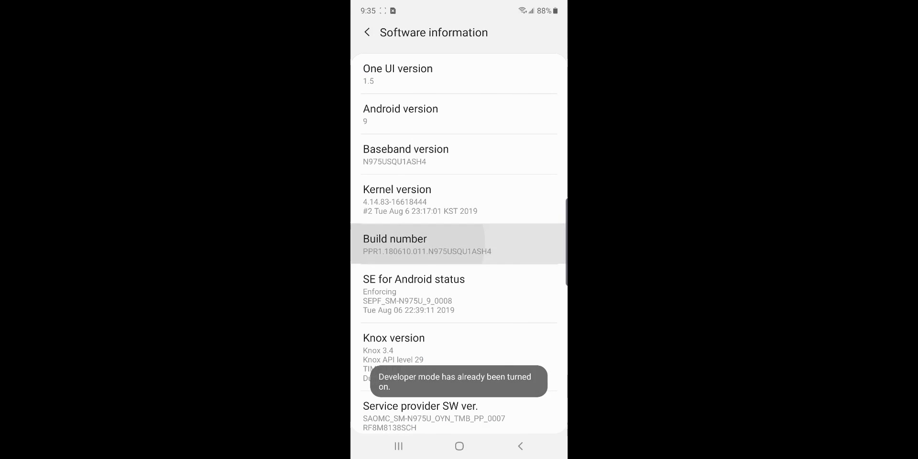
{"action": "left_click", "coordinate": [458, 245]}
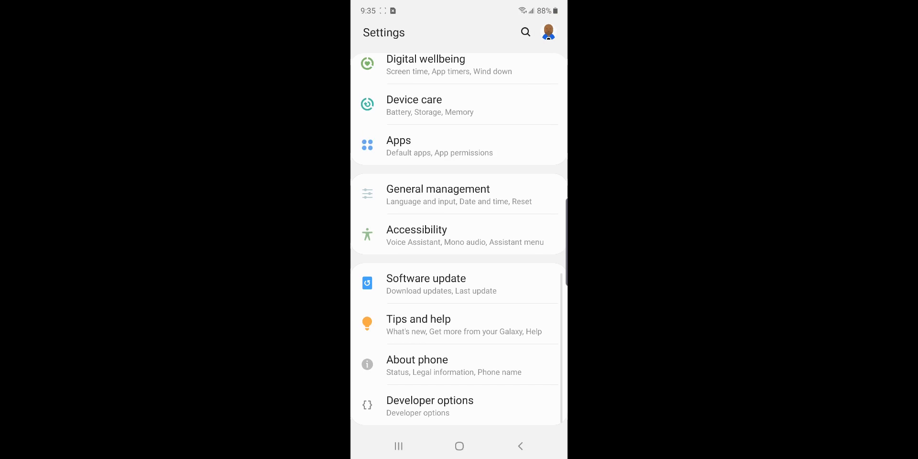
{"action": "left_click", "coordinate": [430, 401]}
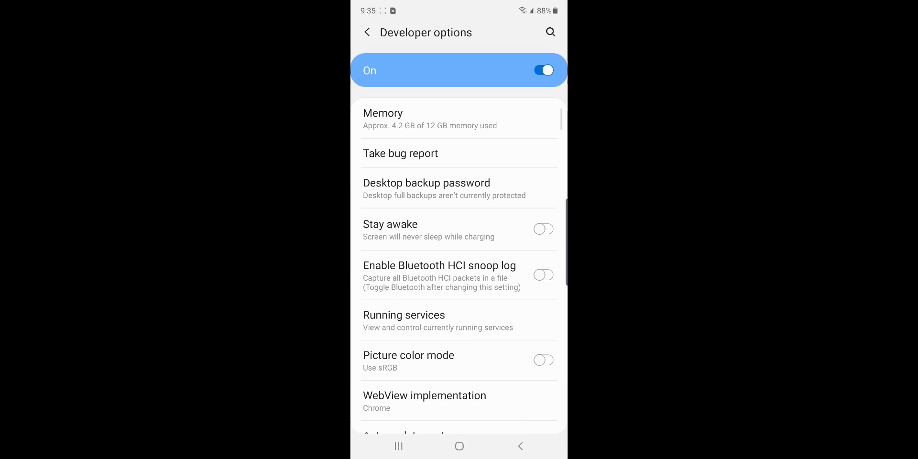
{"action": "scroll", "scroll_direction": "down", "scroll_amount": 3}
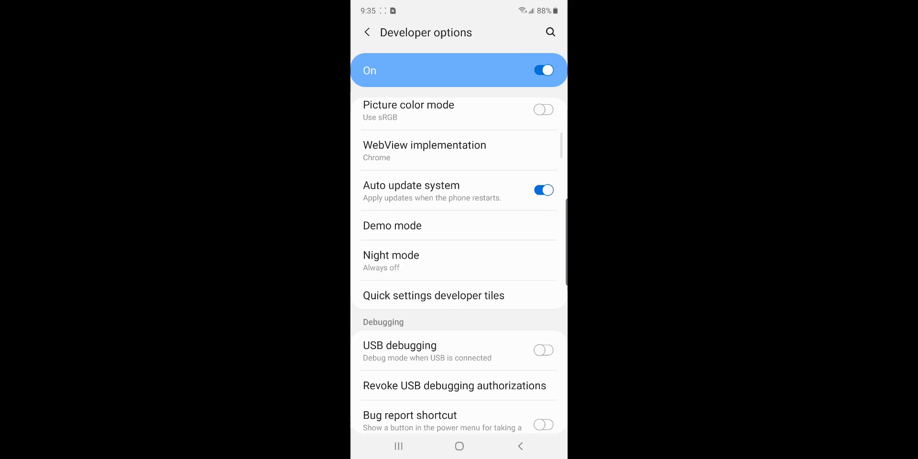
{"action": "scroll", "scroll_direction": "down", "scroll_amount": 3}
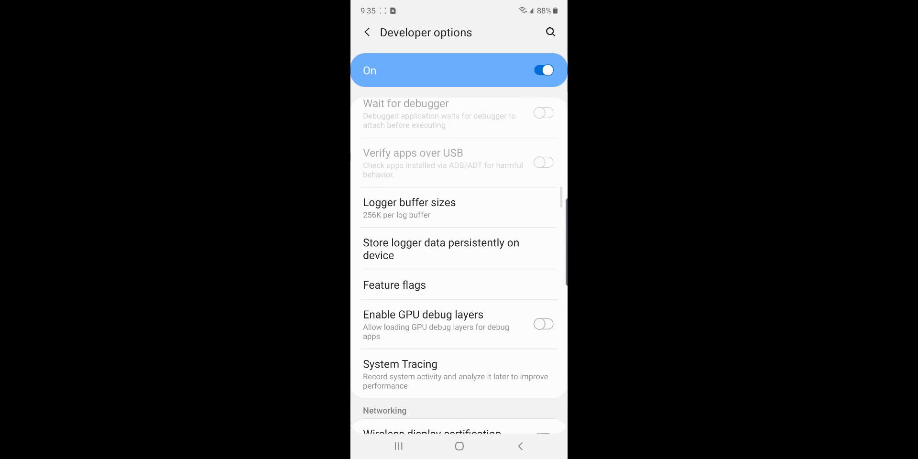
{"action": "scroll", "scroll_direction": "down", "scroll_amount": 3}
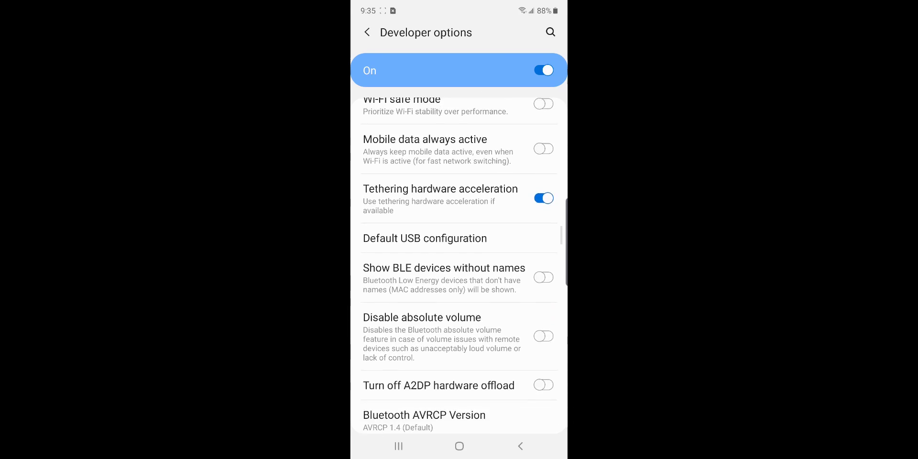
{"action": "scroll", "scroll_direction": "down", "scroll_amount": 3}
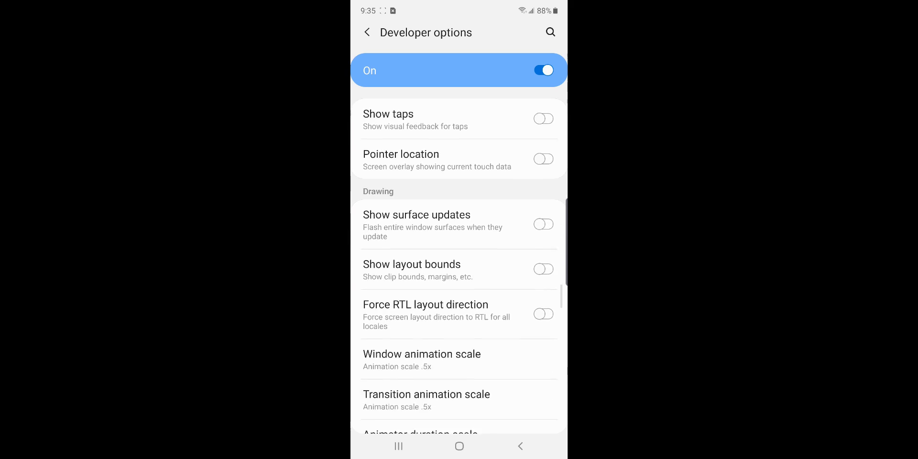
{"action": "left_click", "coordinate": [421, 354]}
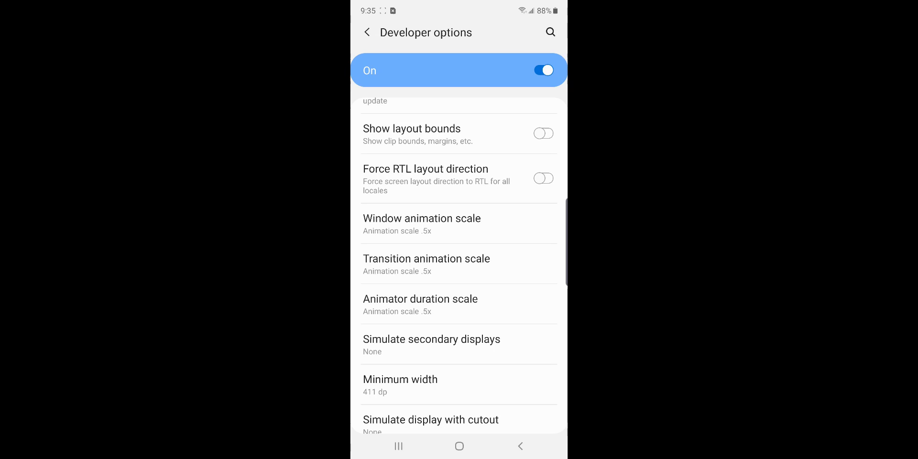
{"action": "left_click", "coordinate": [420, 304]}
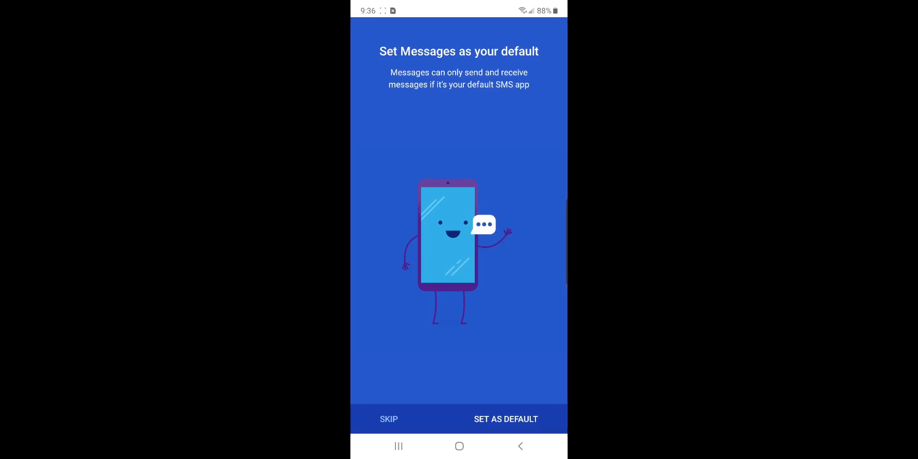
- Set Google Messages as the default SMS app, view its options menu, then return to Settings
{"action": "left_click", "coordinate": [505, 419]}
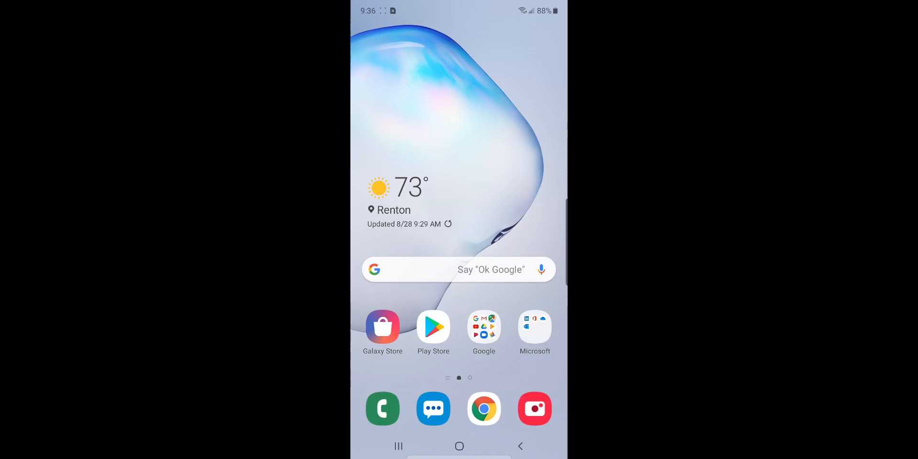
{"action": "left_click", "coordinate": [433, 408]}
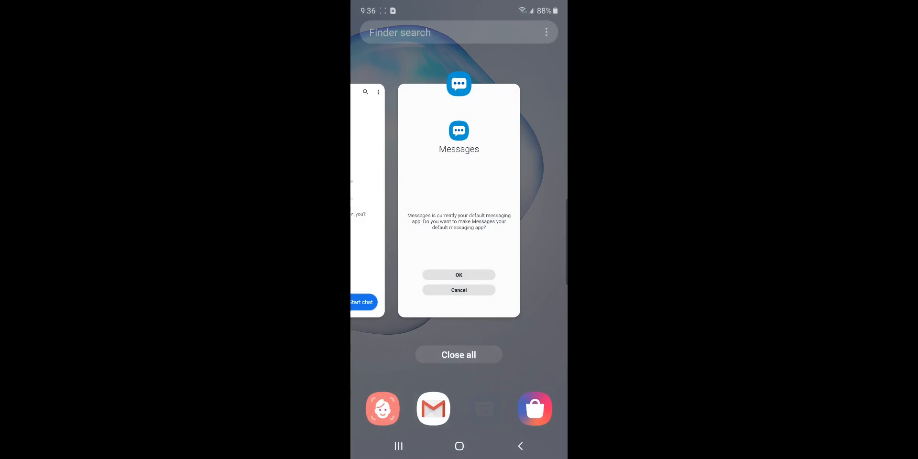
{"action": "left_click", "coordinate": [458, 275]}
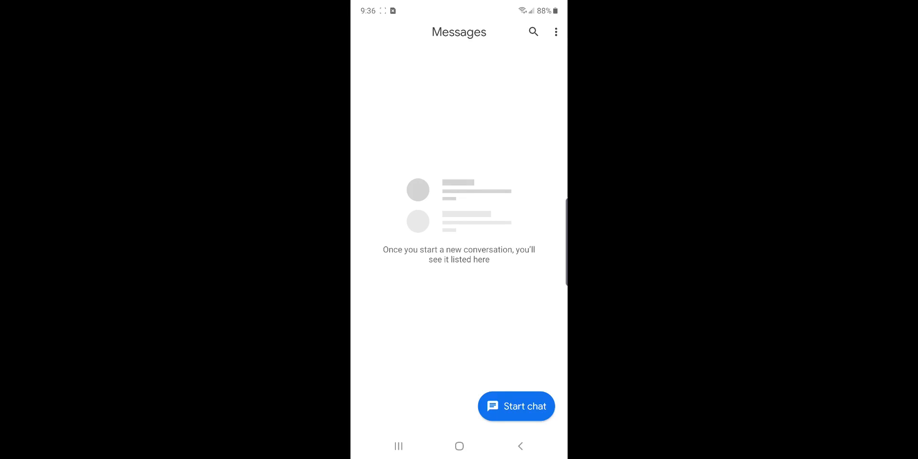
{"action": "left_click", "coordinate": [555, 32]}
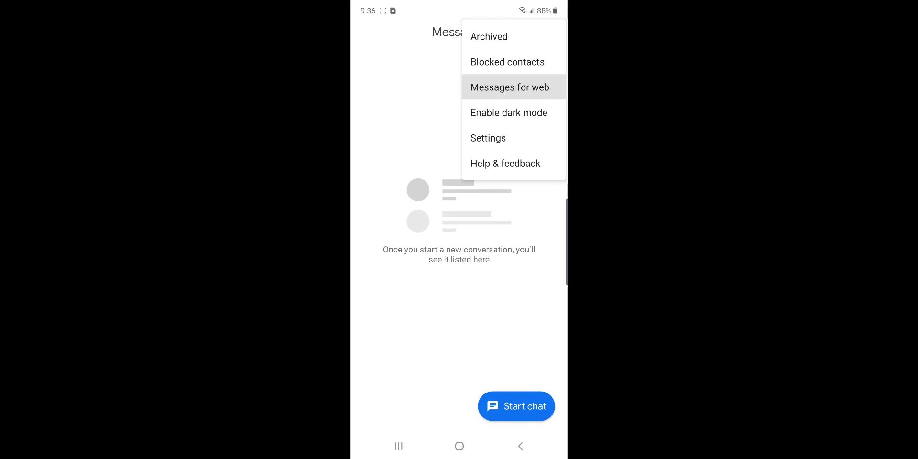
{"action": "left_click", "coordinate": [509, 86]}
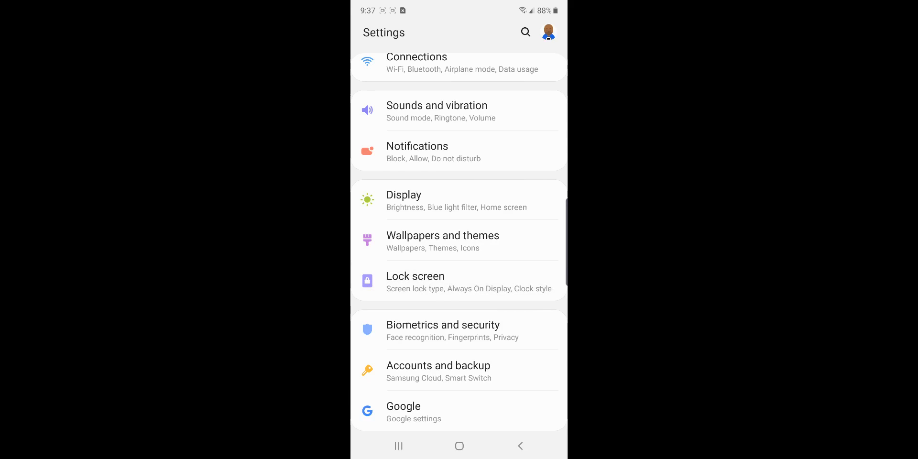
- Review the Lock screen FaceWidgets toggles, then go home with quick settings pulled down
{"action": "left_click", "coordinate": [415, 276]}
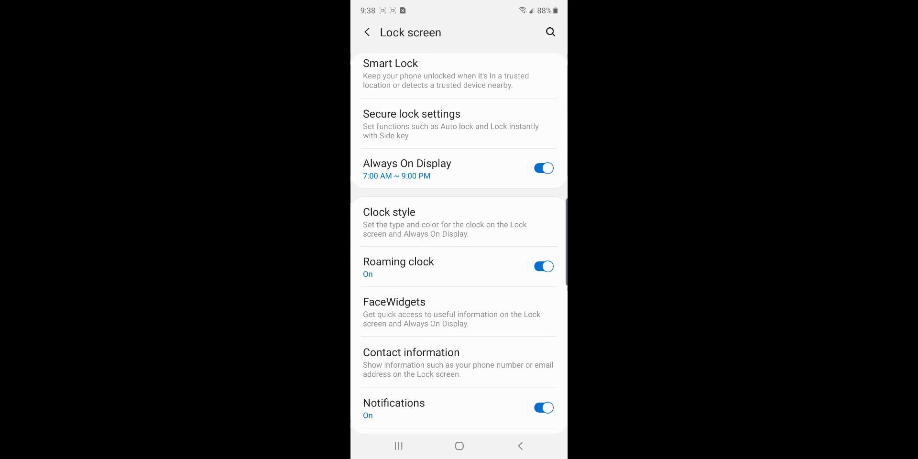
{"action": "scroll", "scroll_direction": "down", "scroll_amount": 3}
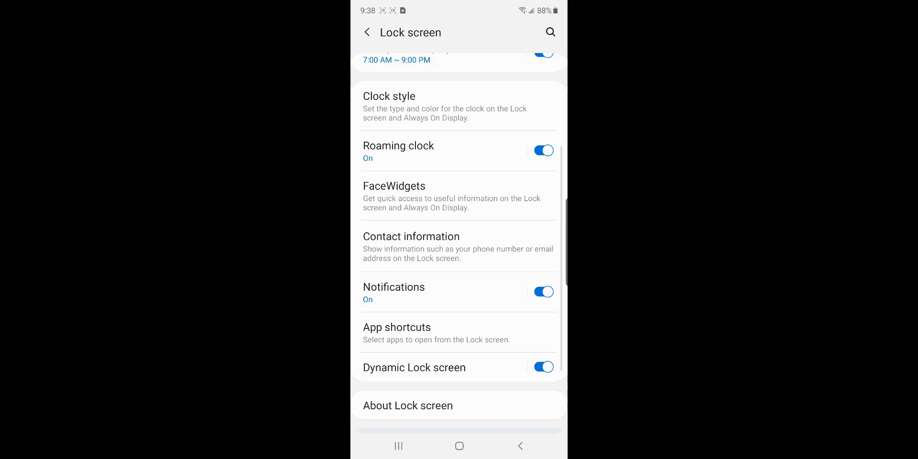
{"action": "scroll", "scroll_direction": "down", "scroll_amount": 3}
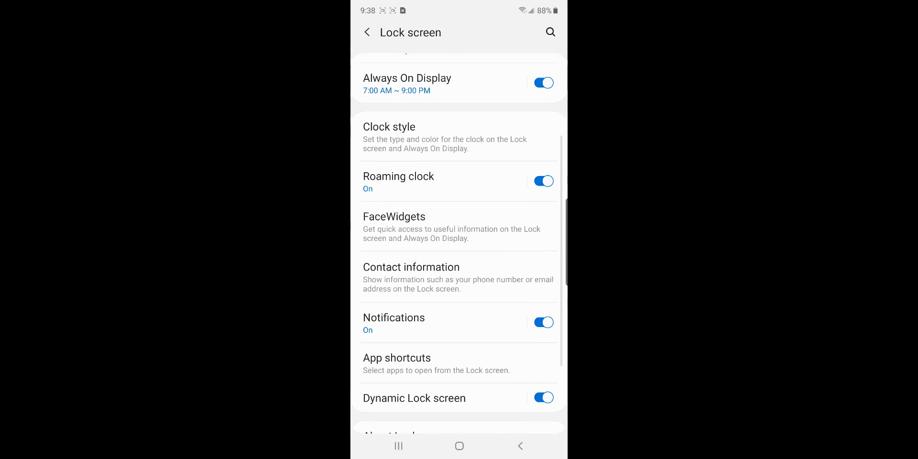
{"action": "left_click", "coordinate": [394, 216]}
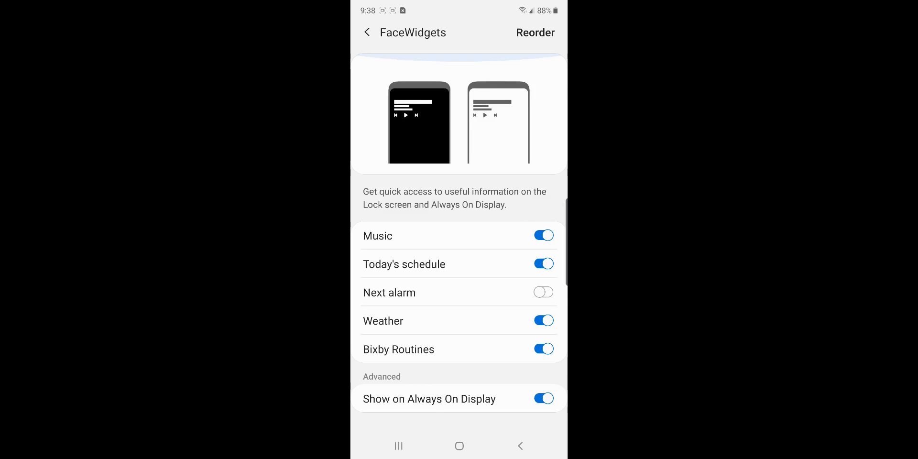
{"action": "left_click", "coordinate": [542, 349]}
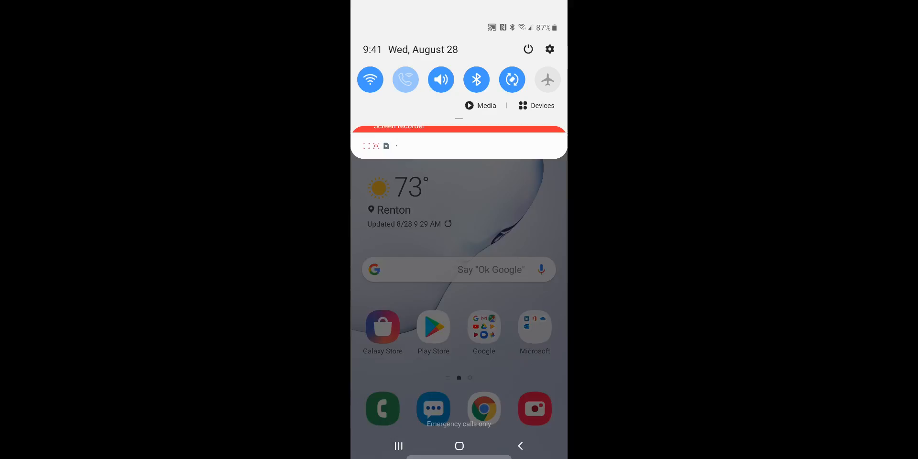
- Check Side key settings: double press opens Camera, press and hold opens the power off menu
{"action": "left_click", "coordinate": [527, 48]}
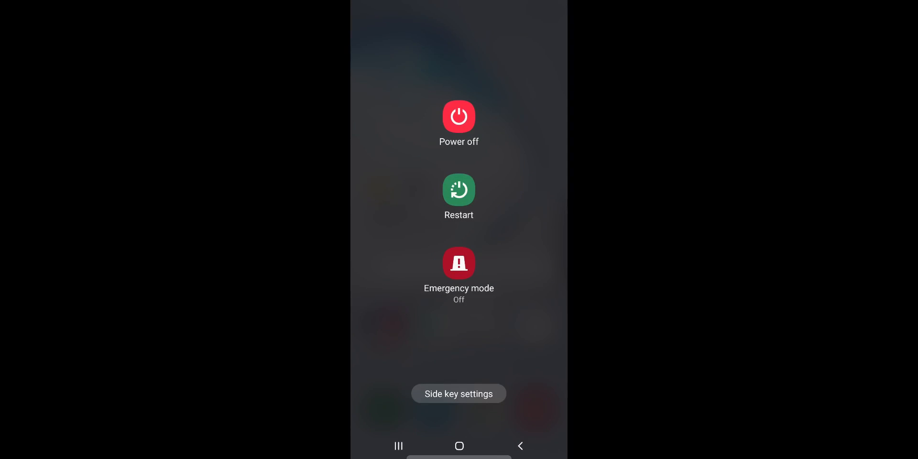
{"action": "left_click", "coordinate": [458, 393]}
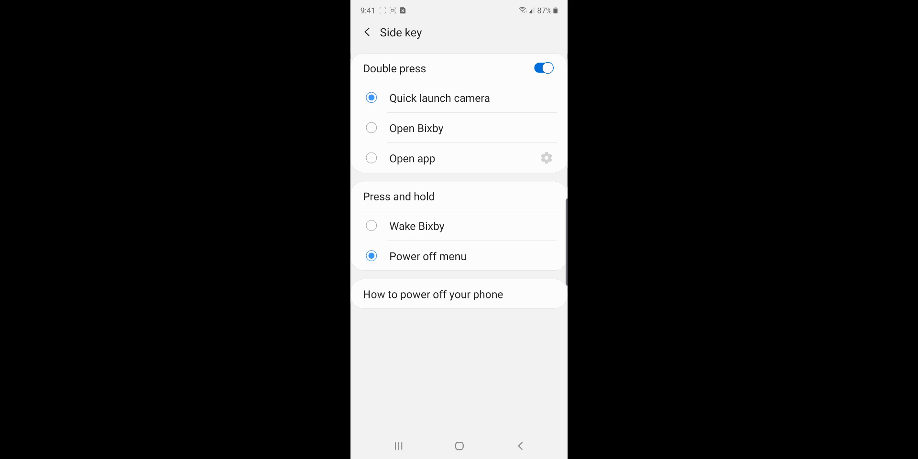
{"action": "left_click", "coordinate": [366, 32]}
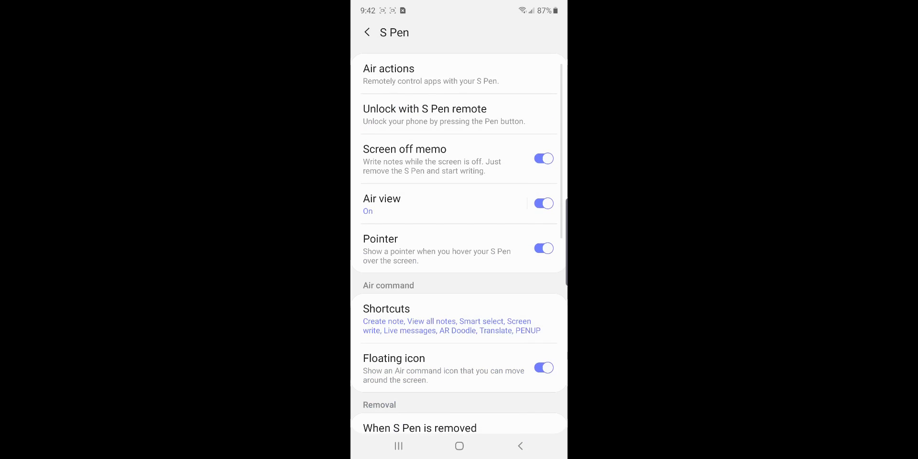
- Verify 'Hold down Pen button to' is still set to Camera in Air actions
{"action": "left_click", "coordinate": [388, 75]}
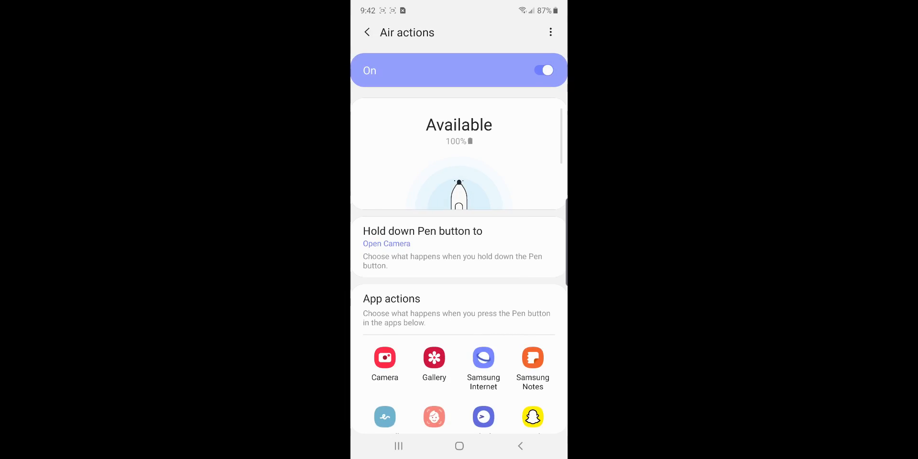
{"action": "scroll", "scroll_direction": "down", "scroll_amount": 3}
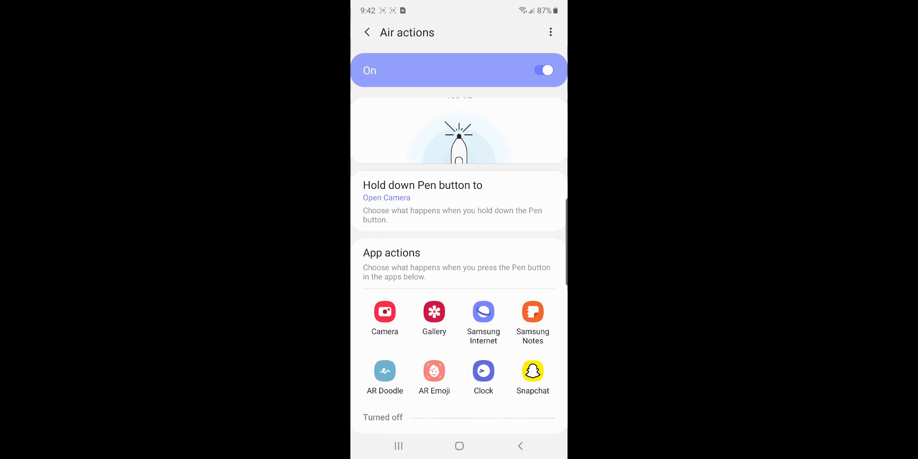
{"action": "left_click", "coordinate": [422, 191]}
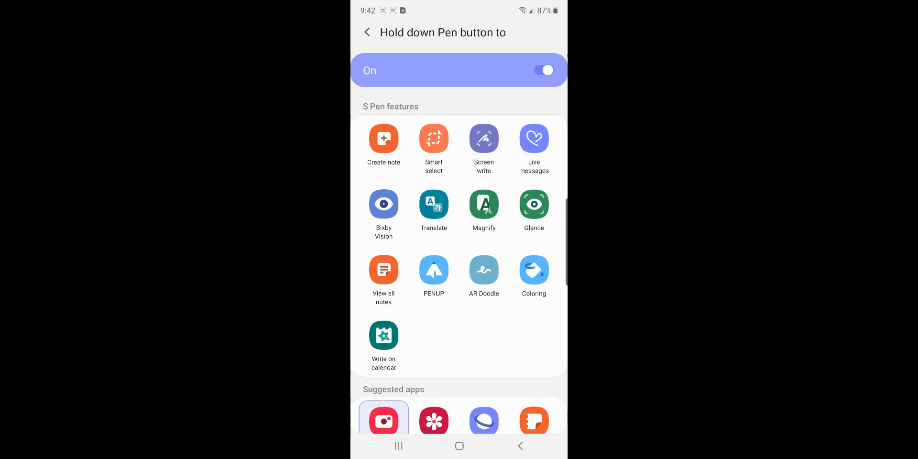
{"action": "scroll", "scroll_direction": "down", "scroll_amount": 3}
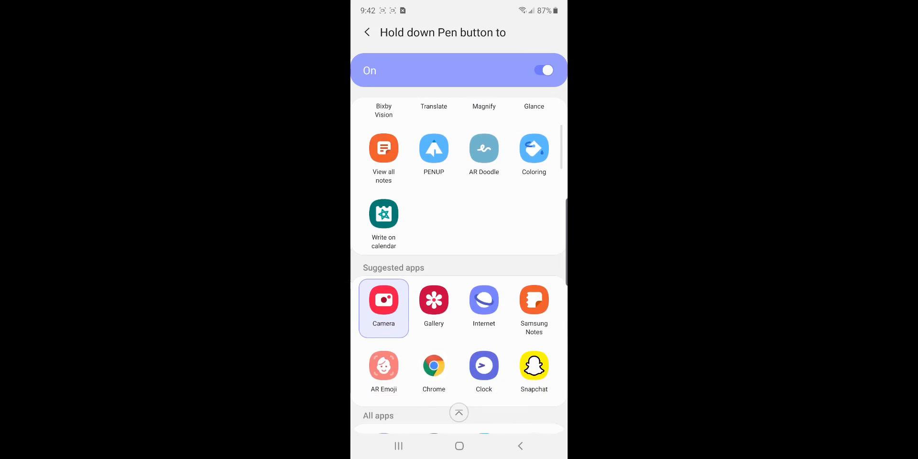
{"action": "scroll", "scroll_direction": "down", "scroll_amount": 3}
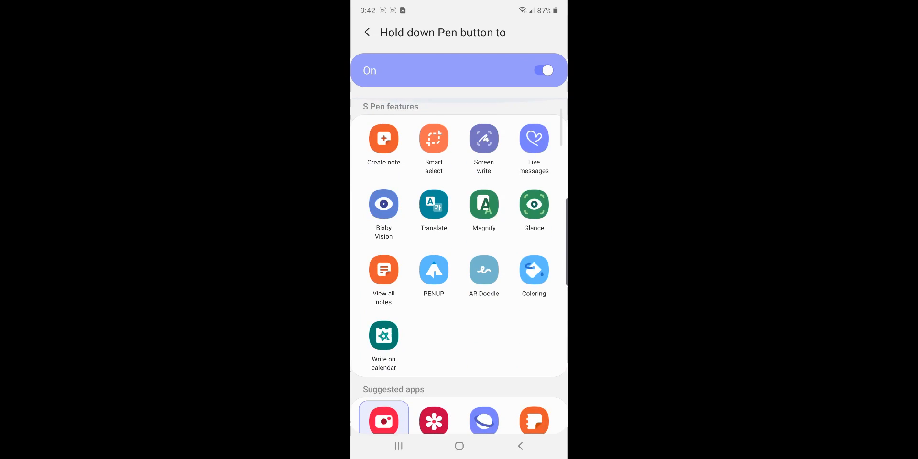
{"action": "left_click", "coordinate": [366, 32]}
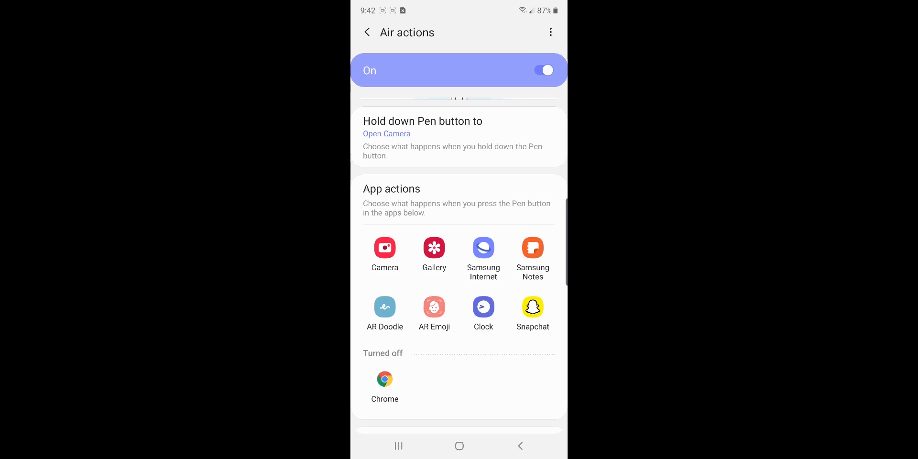
- Set Gallery's clockwise circle gesture to Details and view Samsung Internet's pen actions
{"action": "left_click", "coordinate": [434, 247]}
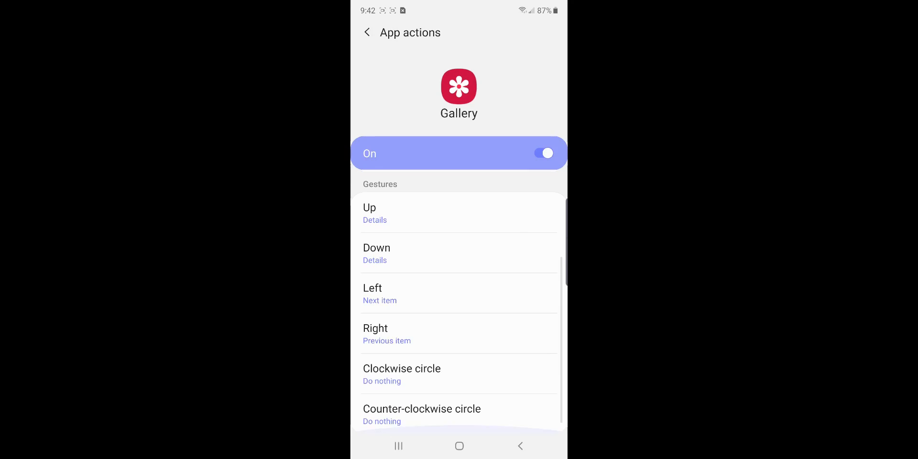
{"action": "left_click", "coordinate": [377, 253]}
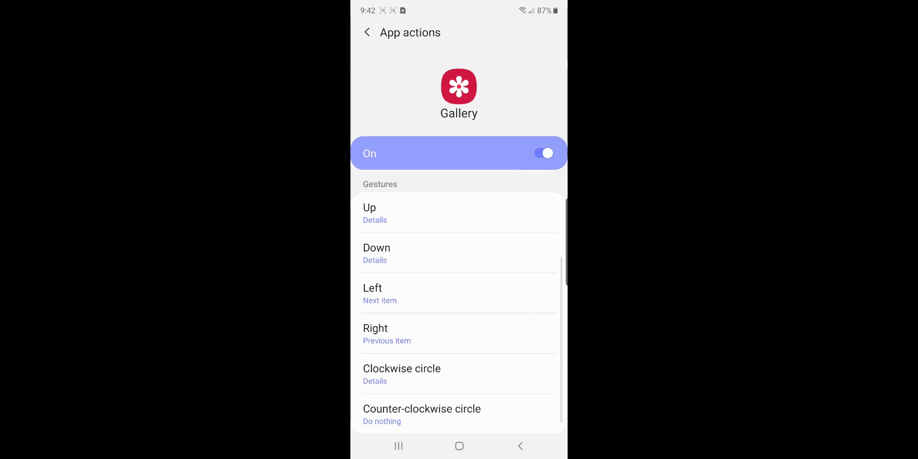
{"action": "left_click", "coordinate": [367, 32]}
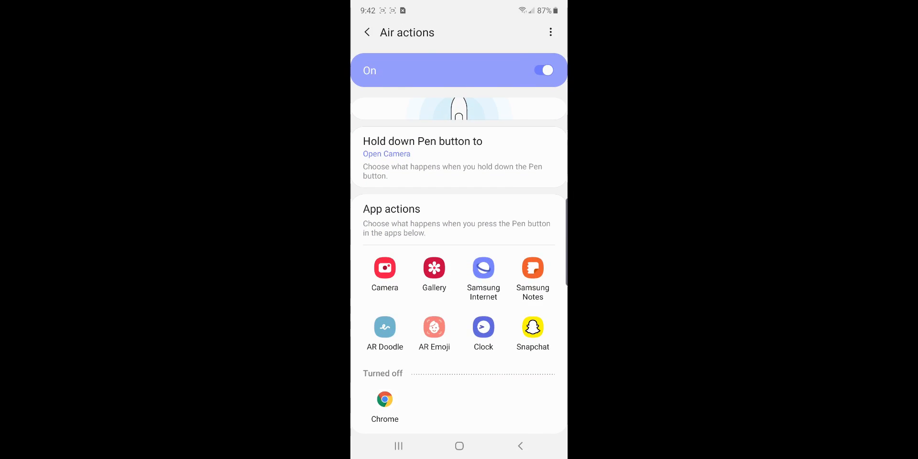
{"action": "left_click", "coordinate": [483, 268]}
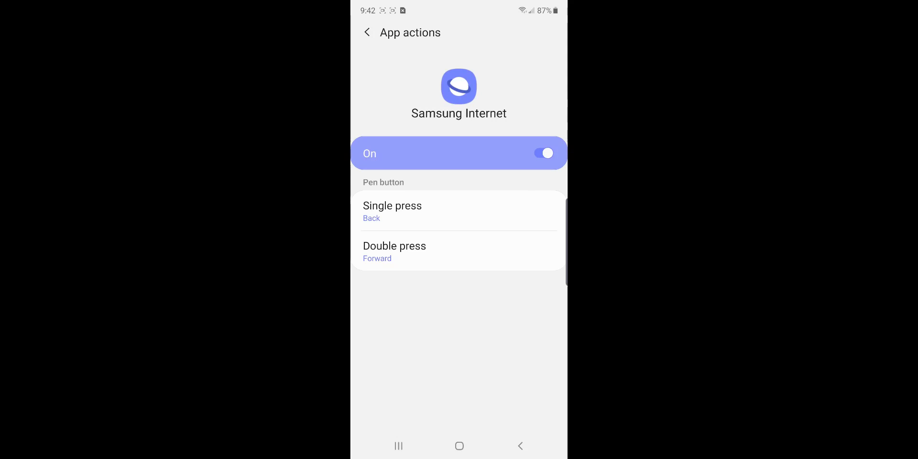
{"action": "left_click", "coordinate": [367, 32]}
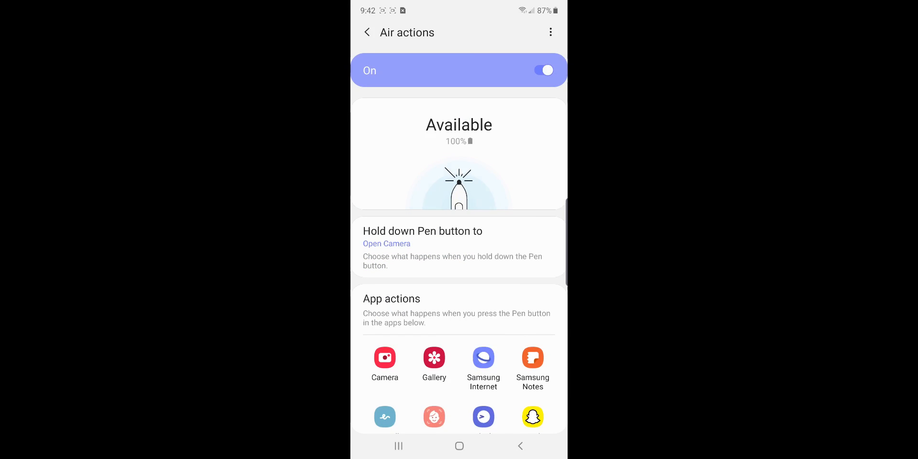
- Check Device care auto optimization is On at 3:00 AM with background apps closed
{"action": "left_click", "coordinate": [366, 32]}
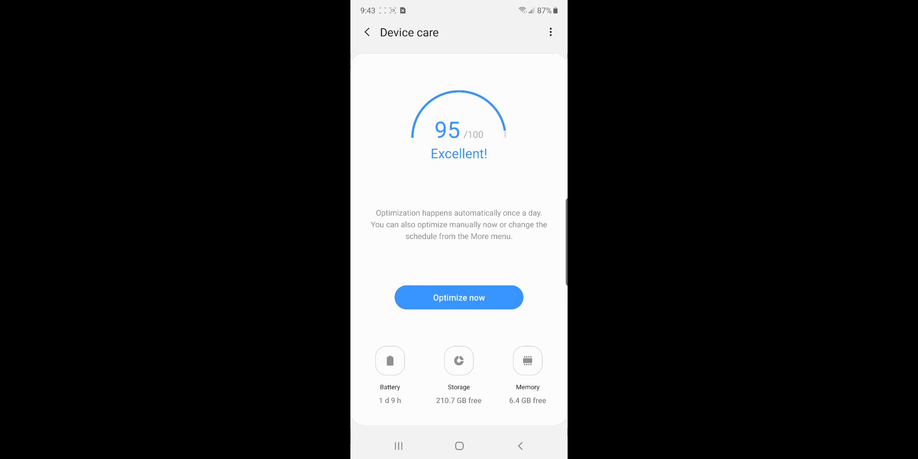
{"action": "left_click", "coordinate": [549, 32]}
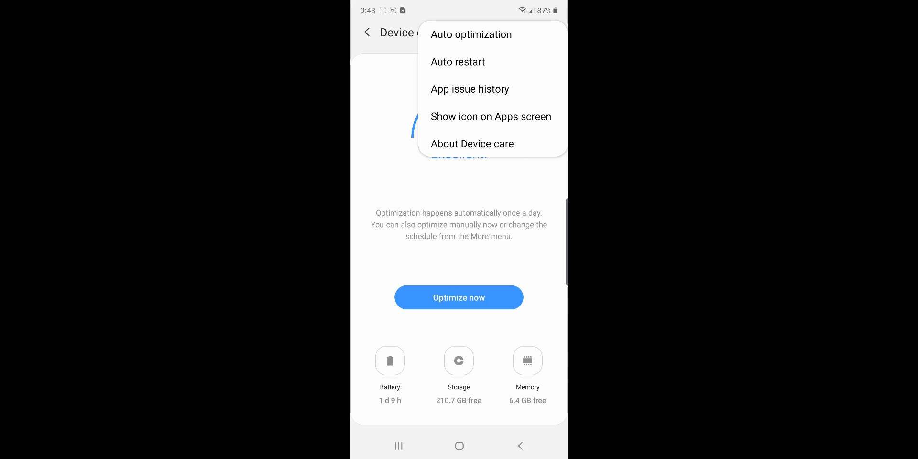
{"action": "left_click", "coordinate": [471, 34]}
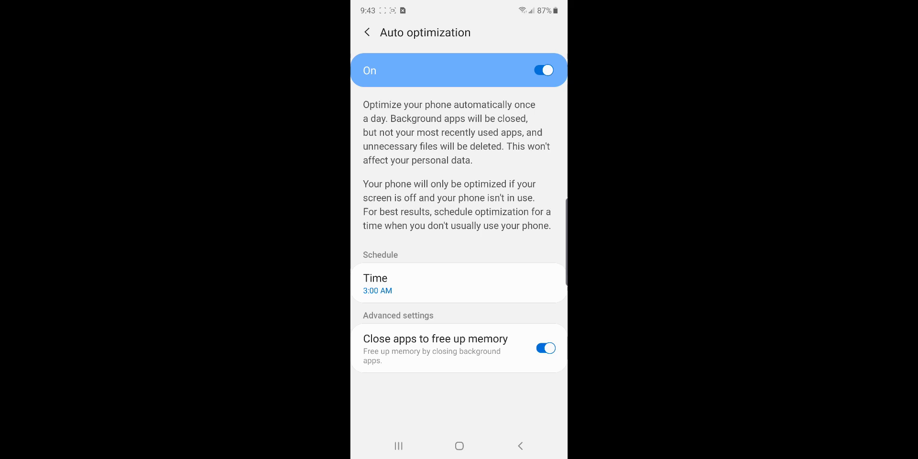
{"action": "left_click", "coordinate": [366, 32]}
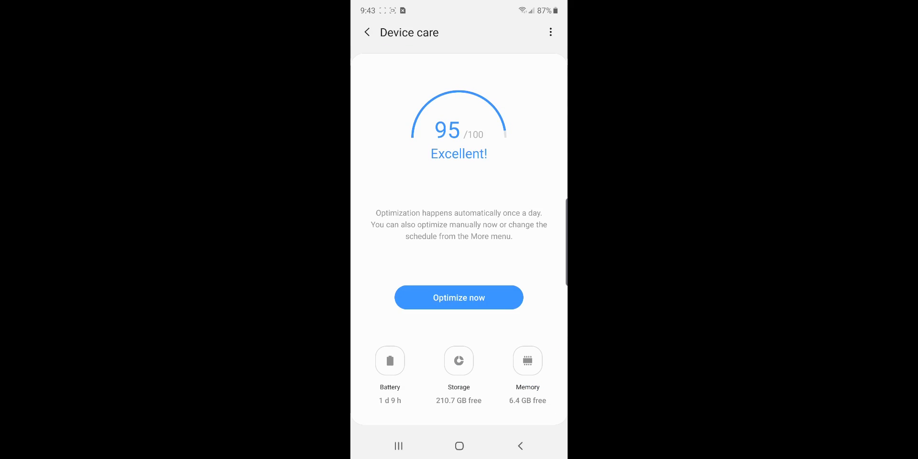
- Limit auto restart to Sundays only by removing Wednesday from the restart days
{"action": "left_click", "coordinate": [550, 32]}
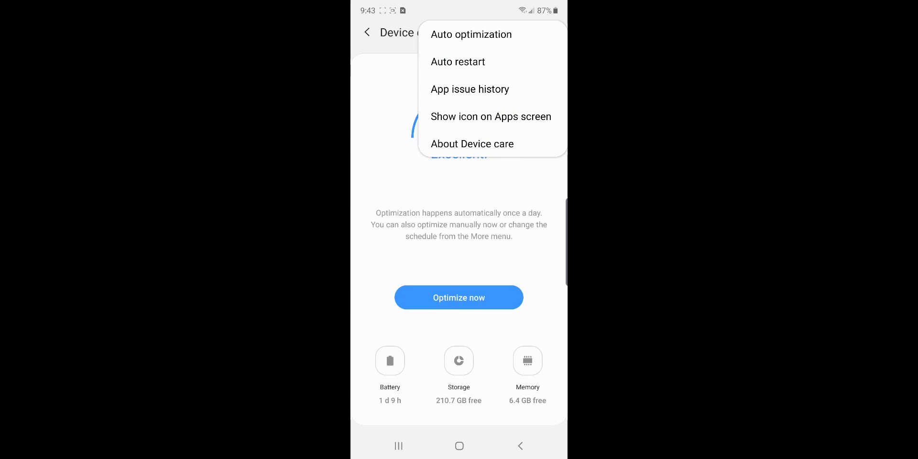
{"action": "left_click", "coordinate": [458, 61]}
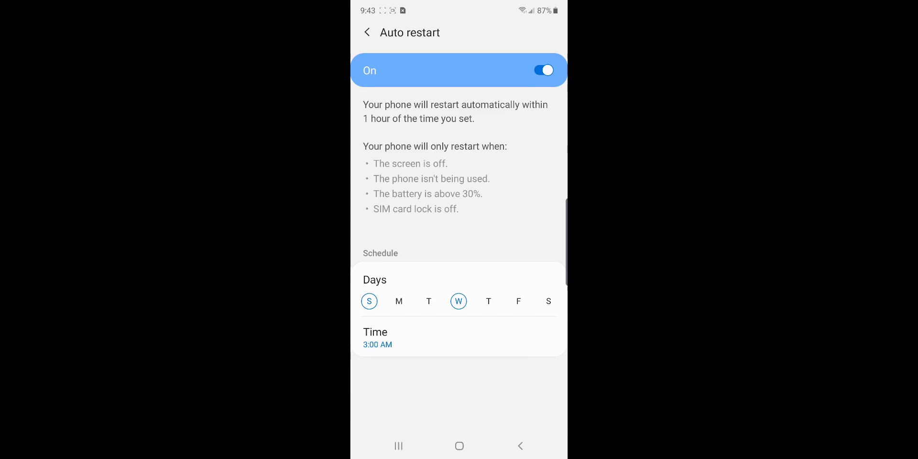
{"action": "left_click", "coordinate": [458, 300]}
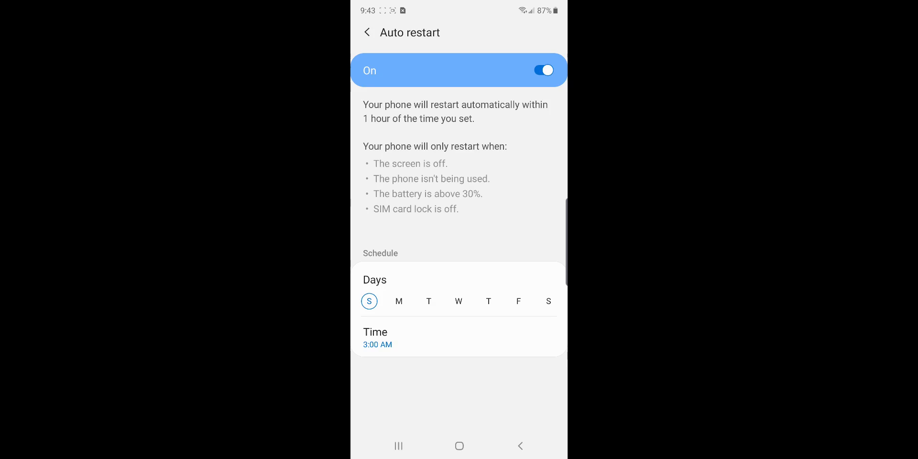
{"action": "left_click", "coordinate": [365, 32]}
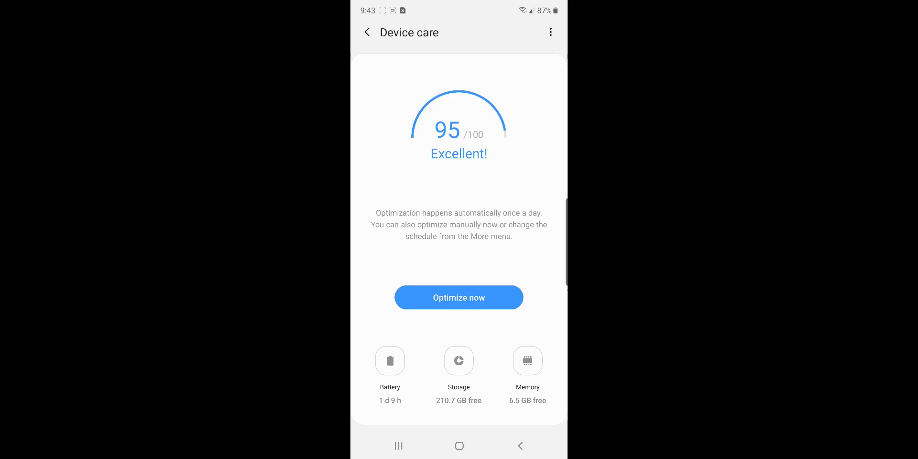
- Review battery usage details and the auto optimization settings, ending on the Device care overview
{"action": "left_click", "coordinate": [389, 361]}
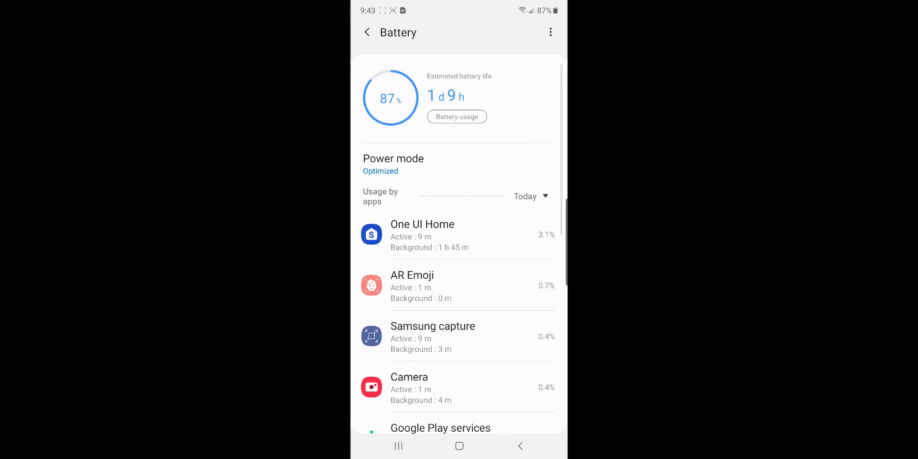
{"action": "left_click", "coordinate": [366, 32]}
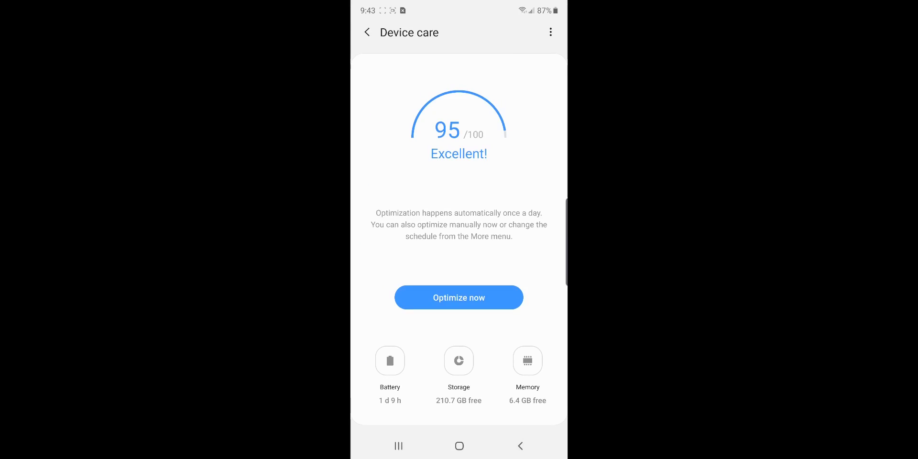
{"action": "left_click", "coordinate": [549, 32]}
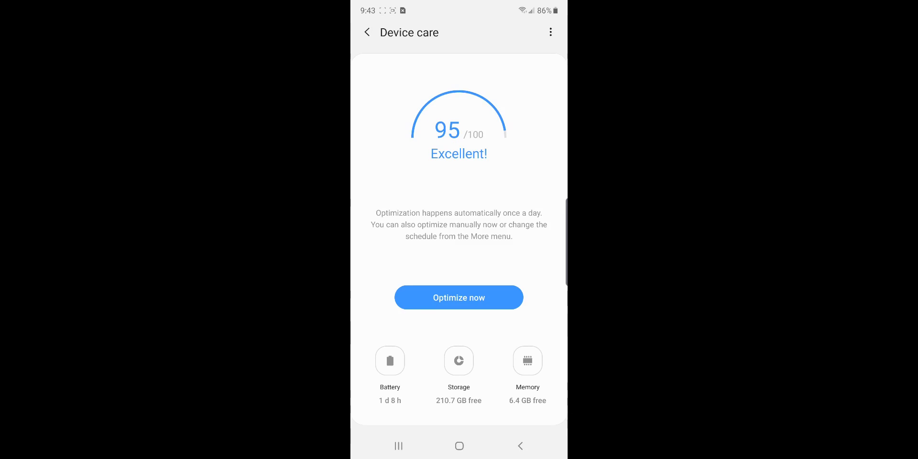
{"action": "left_click", "coordinate": [549, 32]}
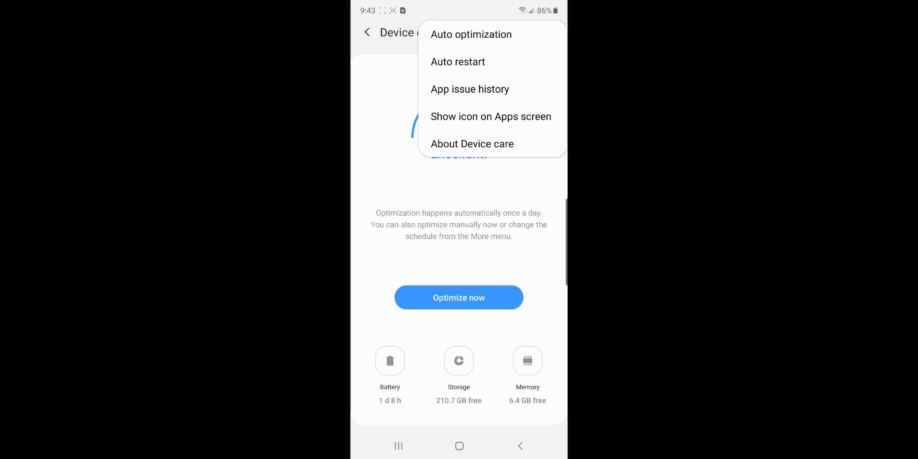
{"action": "left_click", "coordinate": [470, 34]}
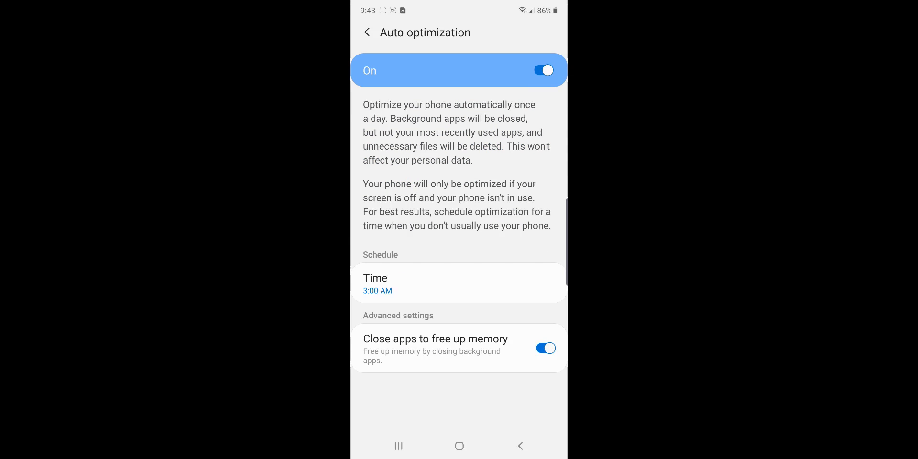
{"action": "left_click", "coordinate": [367, 32]}
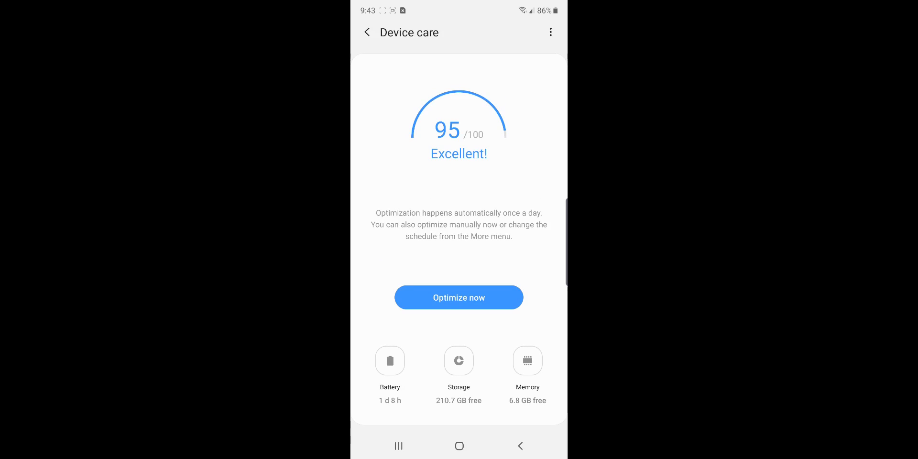